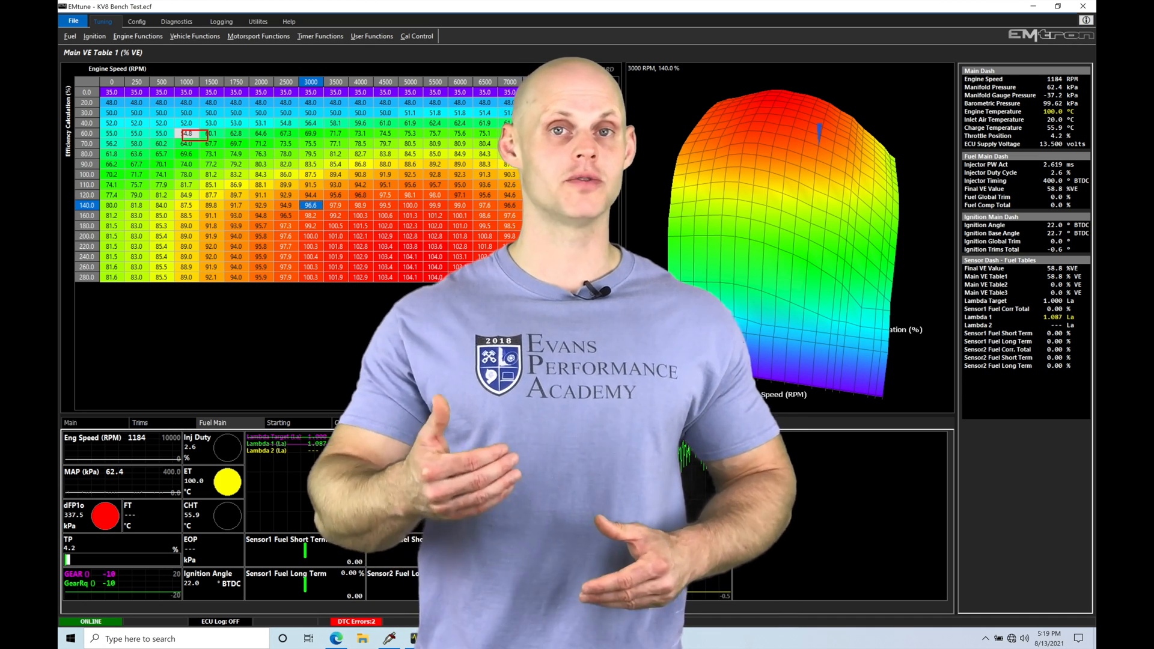
mouse_move(394, 481)
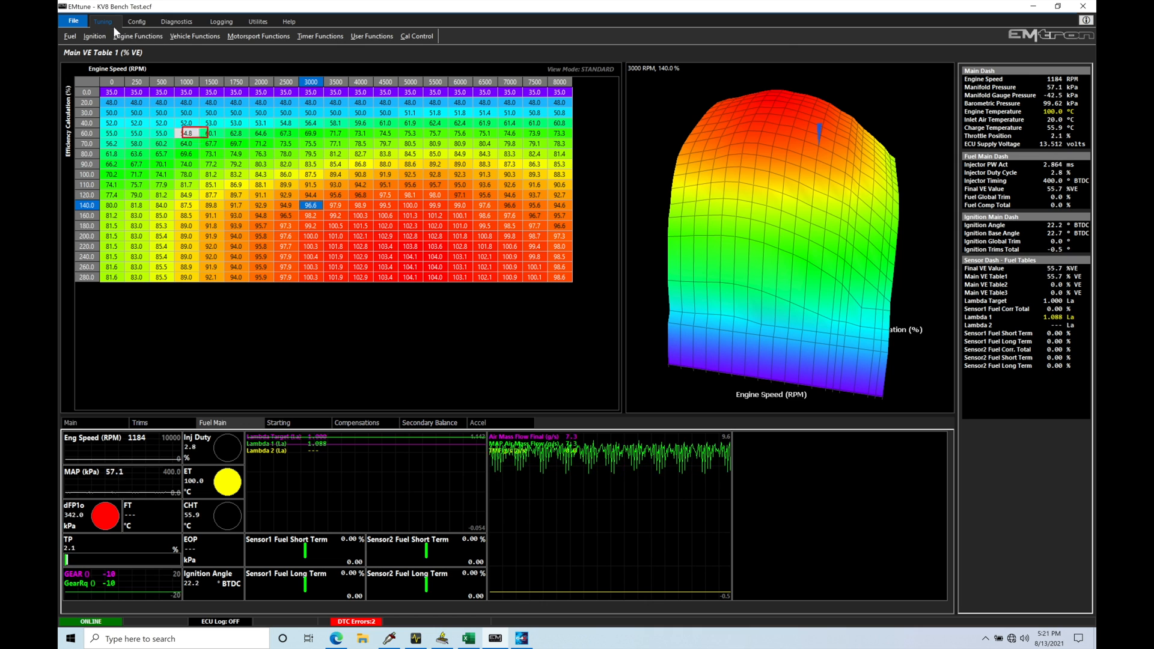
Step: Show the Motorsport inputs in Input Setup and select the Rolling Launch Enable Switch row
left_click(135, 22)
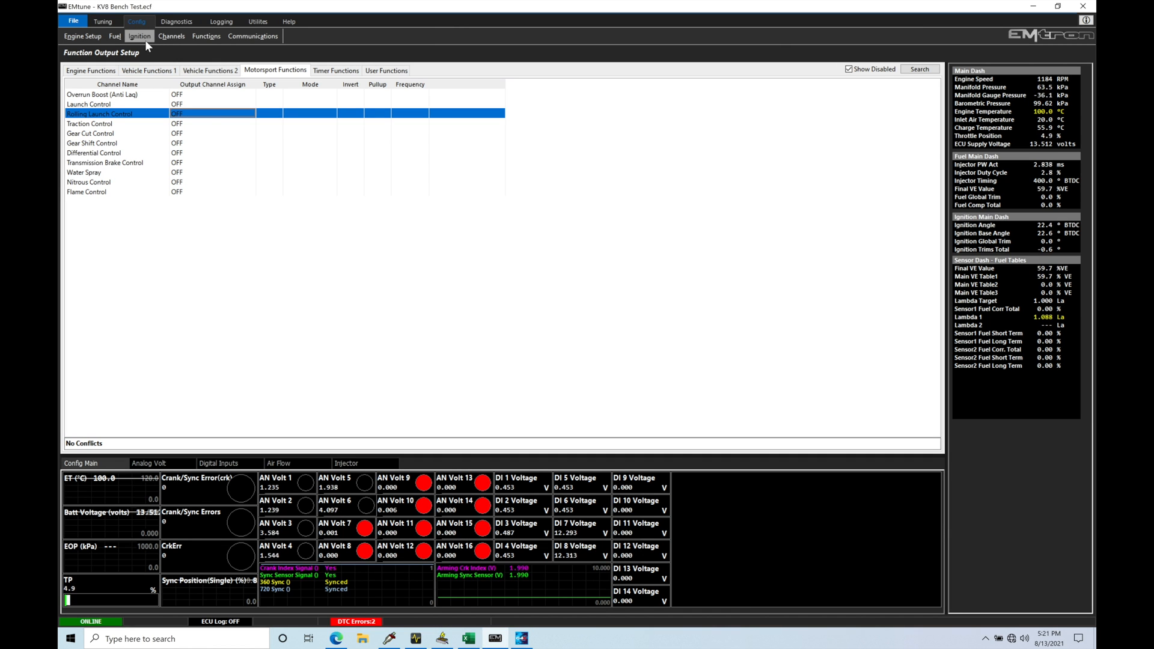
left_click(159, 36)
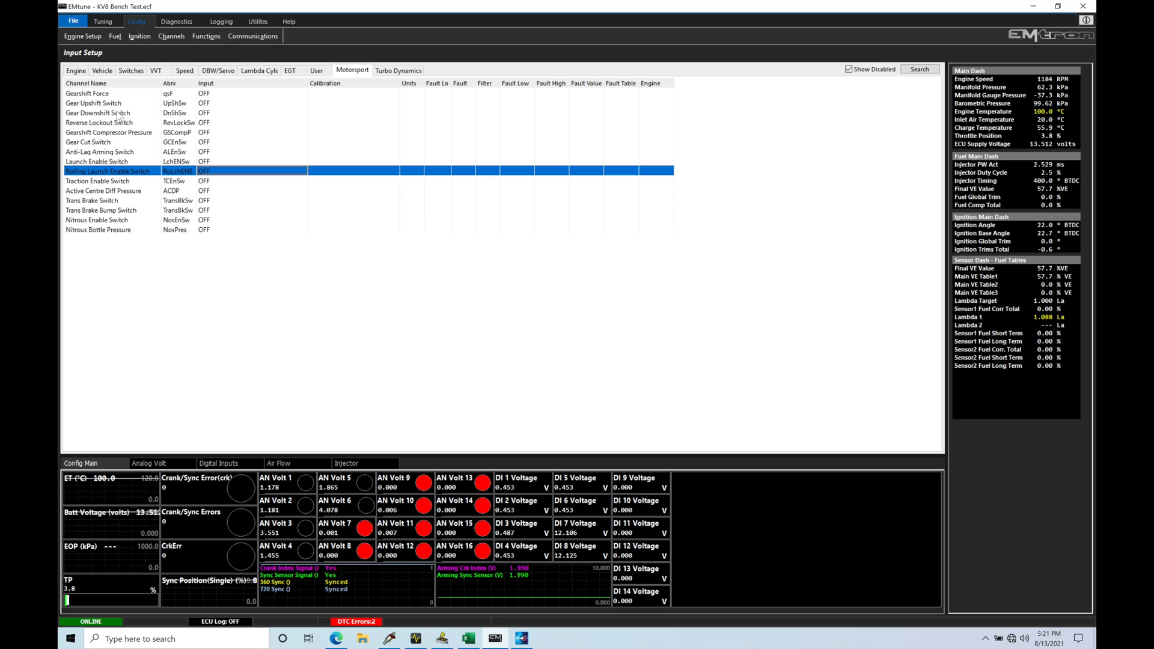
left_click(96, 180)
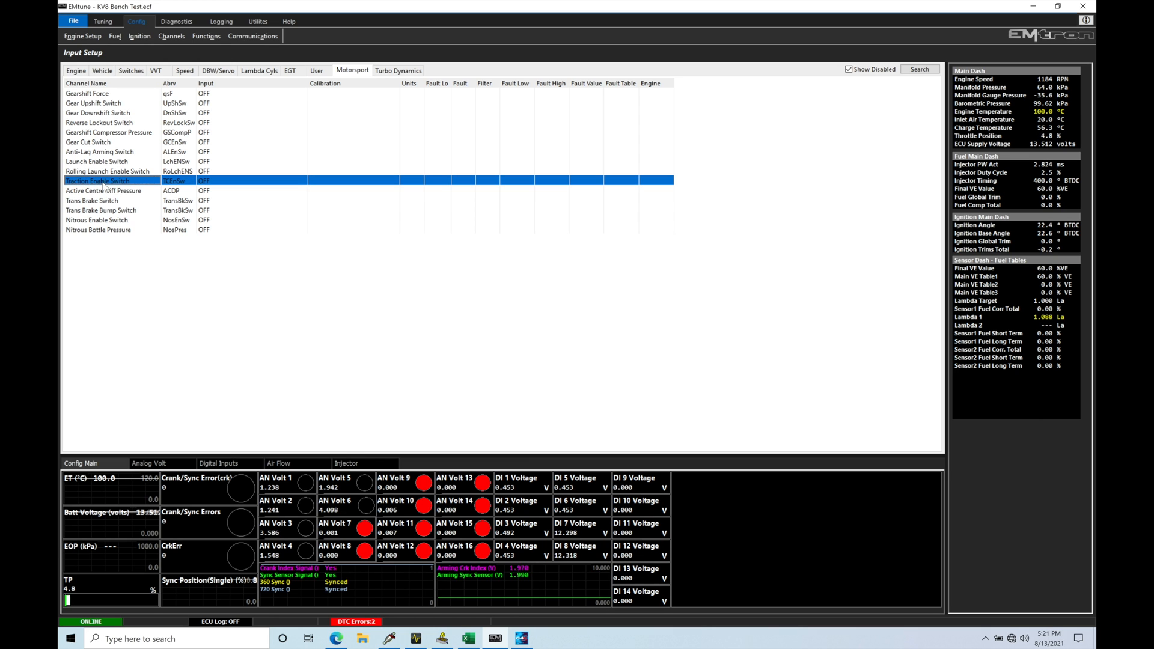
left_click(96, 171)
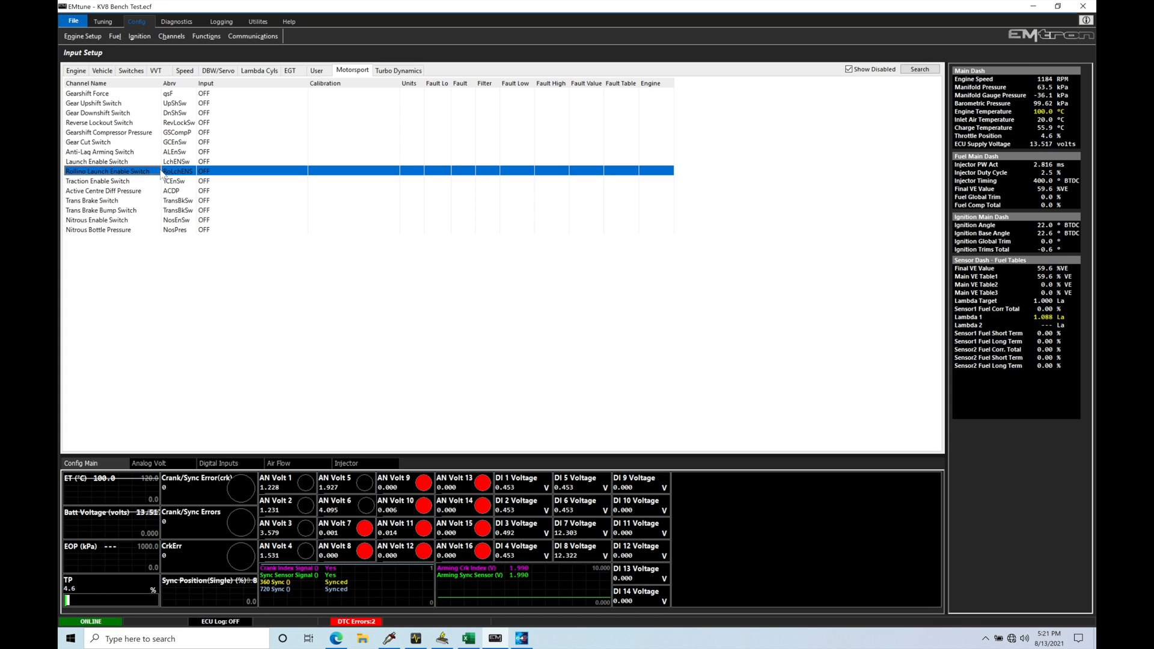
Step: In the Rolling Launch Enable Switch settings, choose ANV 11 in the Channel Selector
double_click(108, 170)
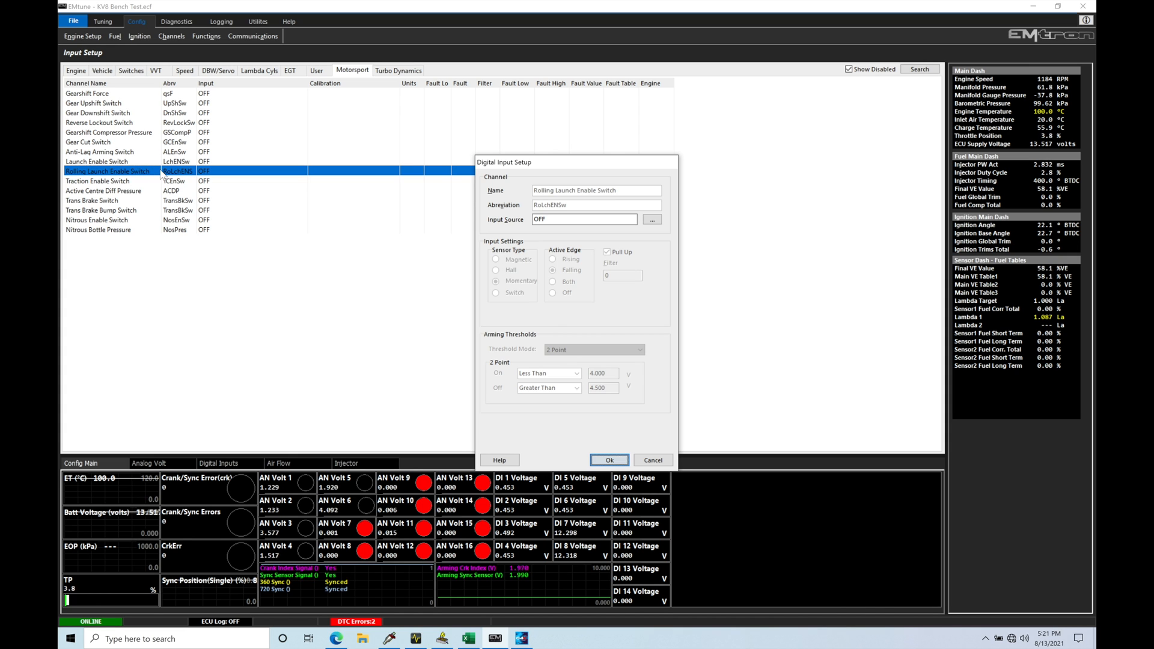
left_click_drag(576, 162, 498, 90)
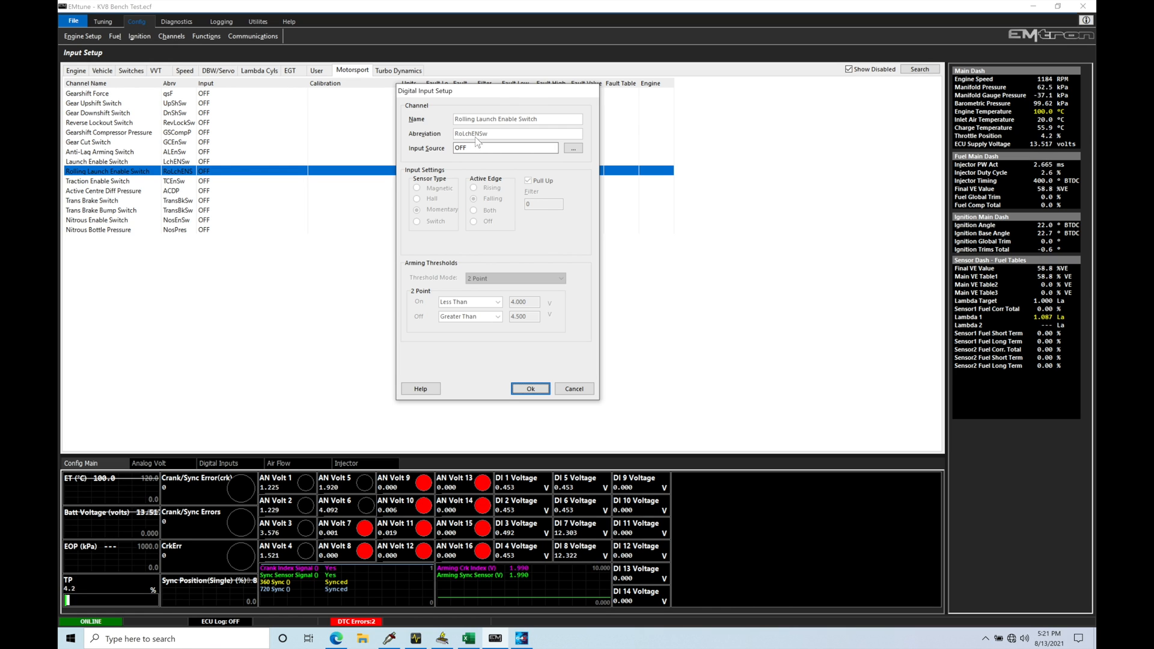
left_click(572, 147)
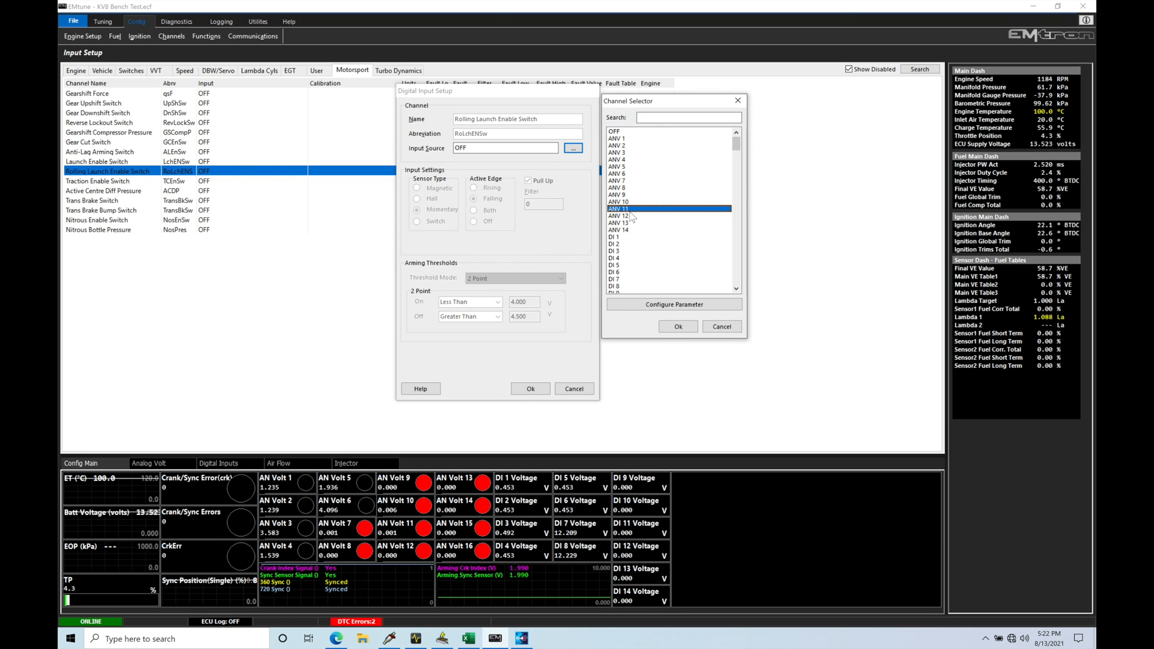
left_click(678, 327)
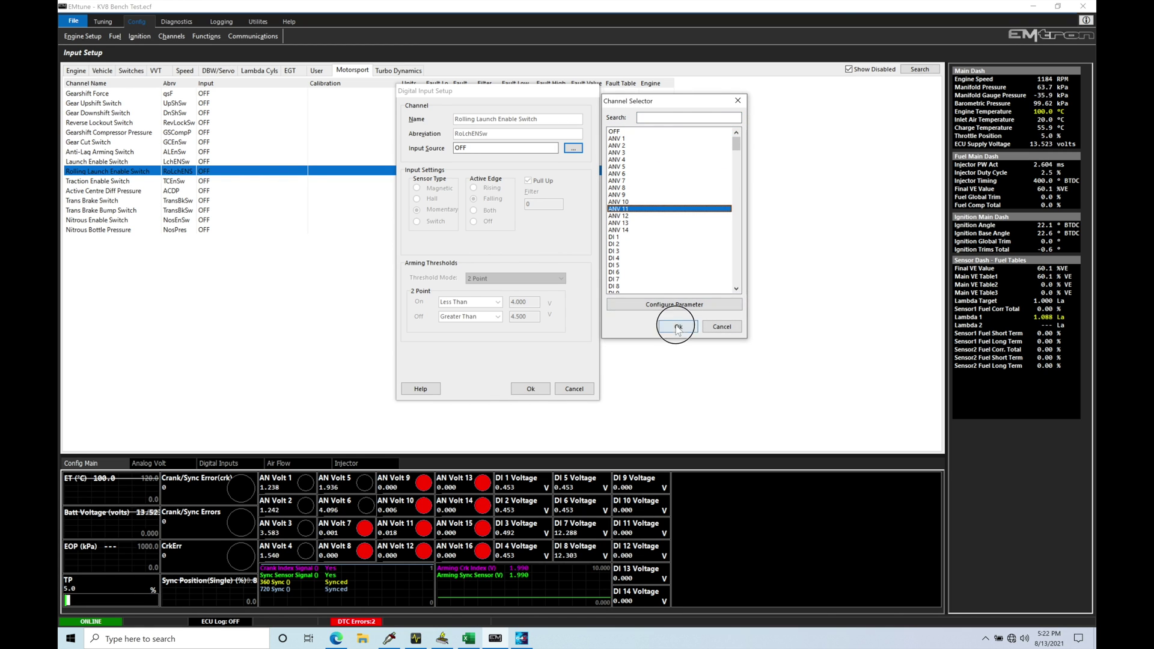
Step: Confirm ANV 11 as the source and enable Pull Up, keeping Momentary and Falling edge
left_click(675, 327)
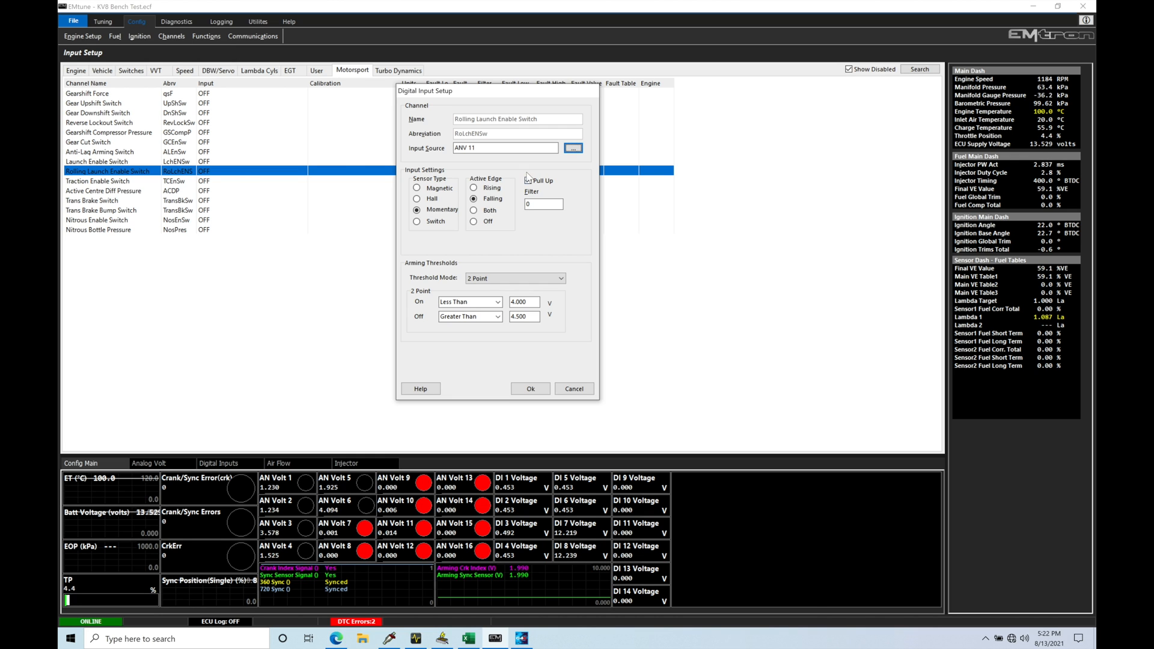
left_click(527, 181)
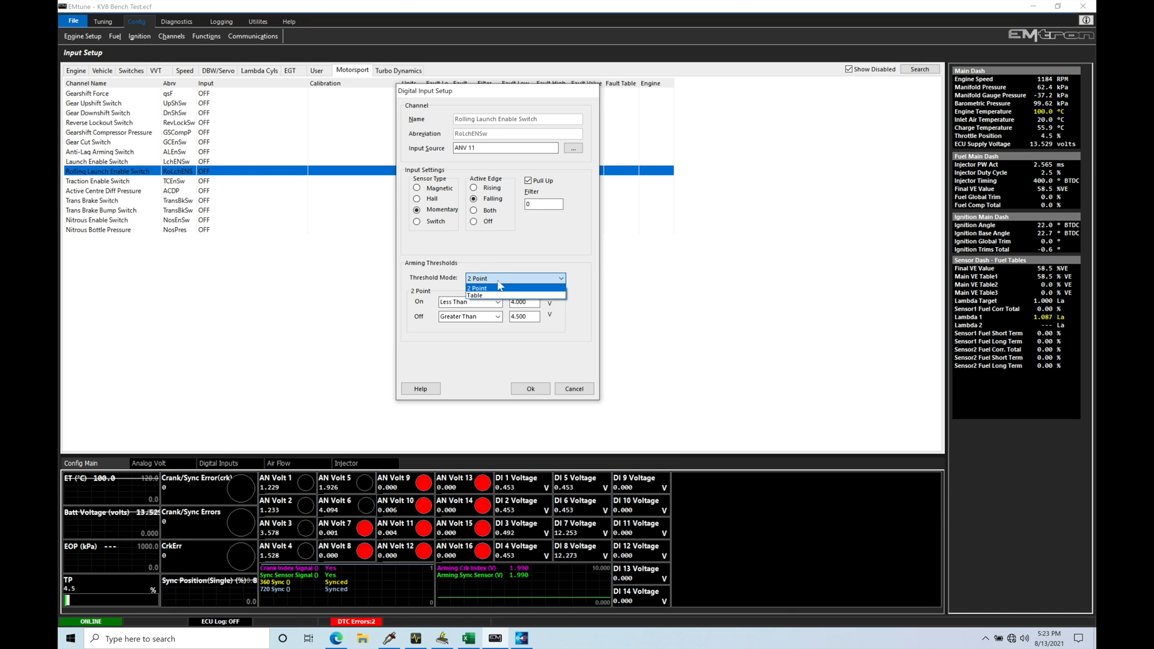
left_click(477, 289)
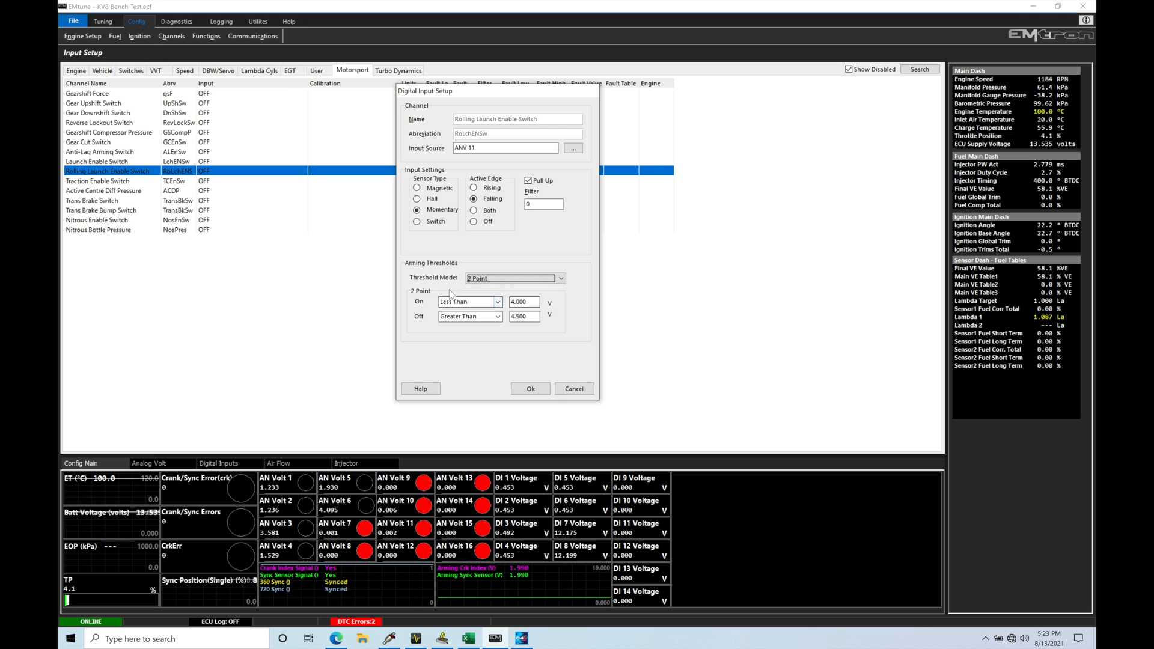
mouse_move(475, 328)
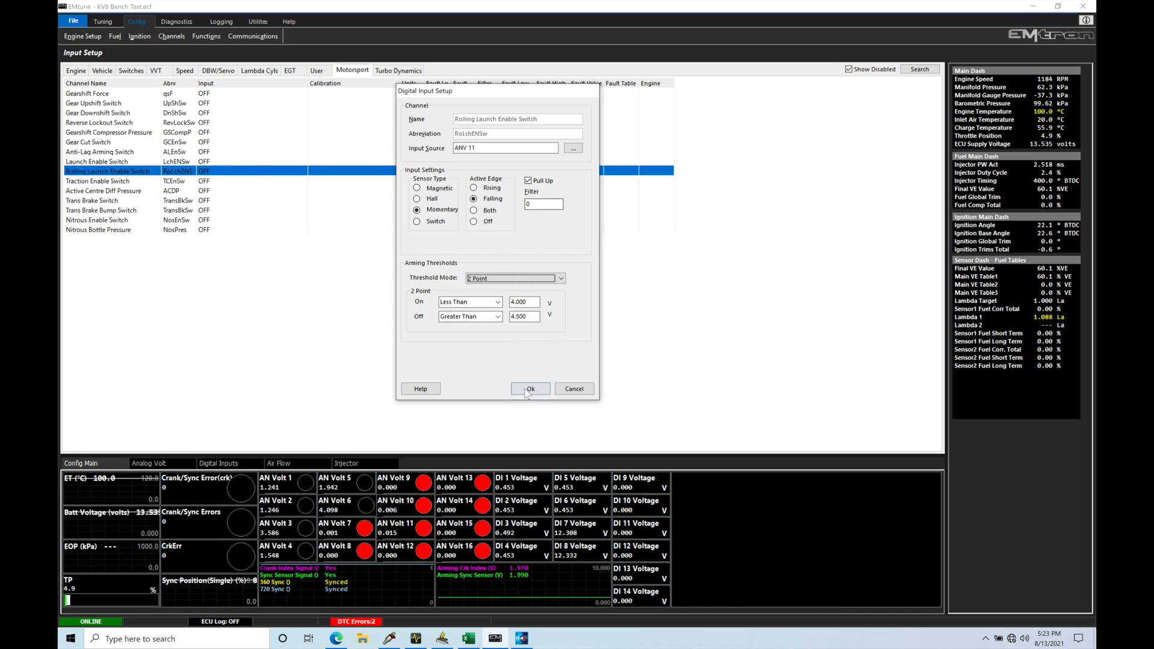
Step: Apply the switch settings so the list shows ANV 11, 2 Point, then reopen them to verify
left_click(530, 390)
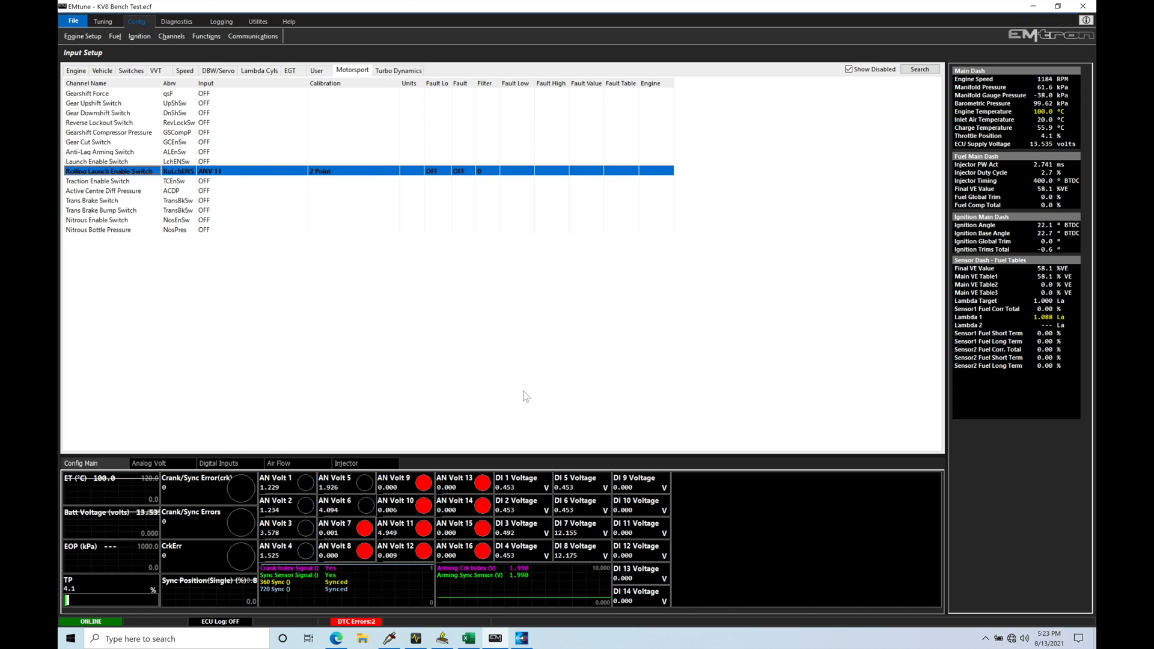
mouse_move(389, 544)
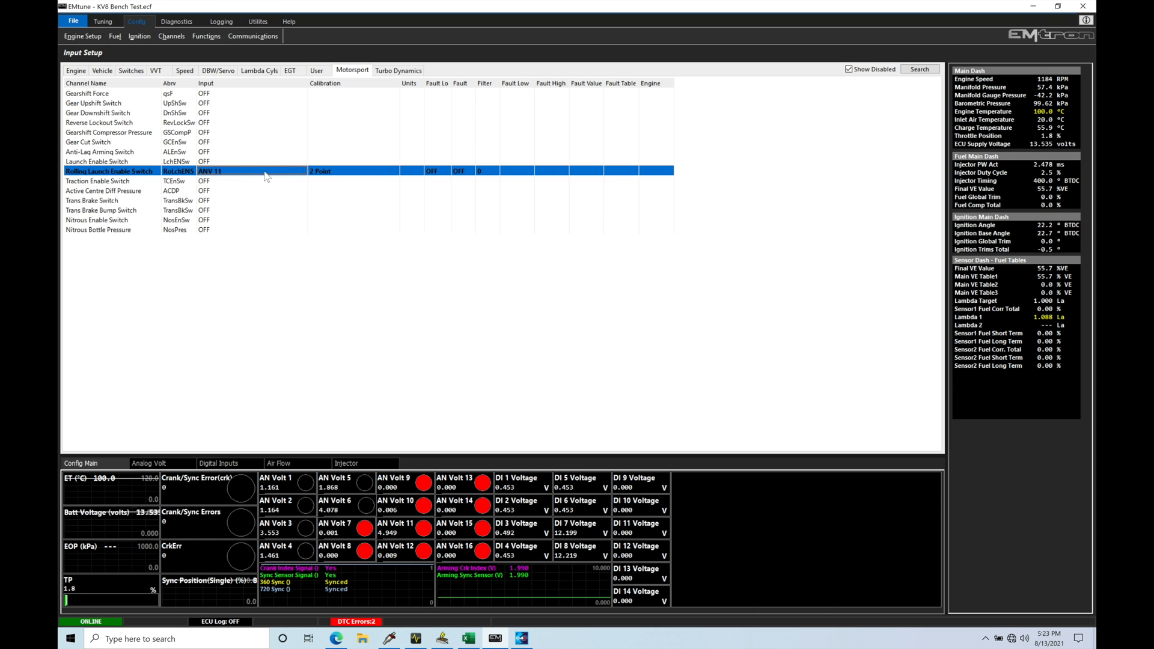
double_click(181, 170)
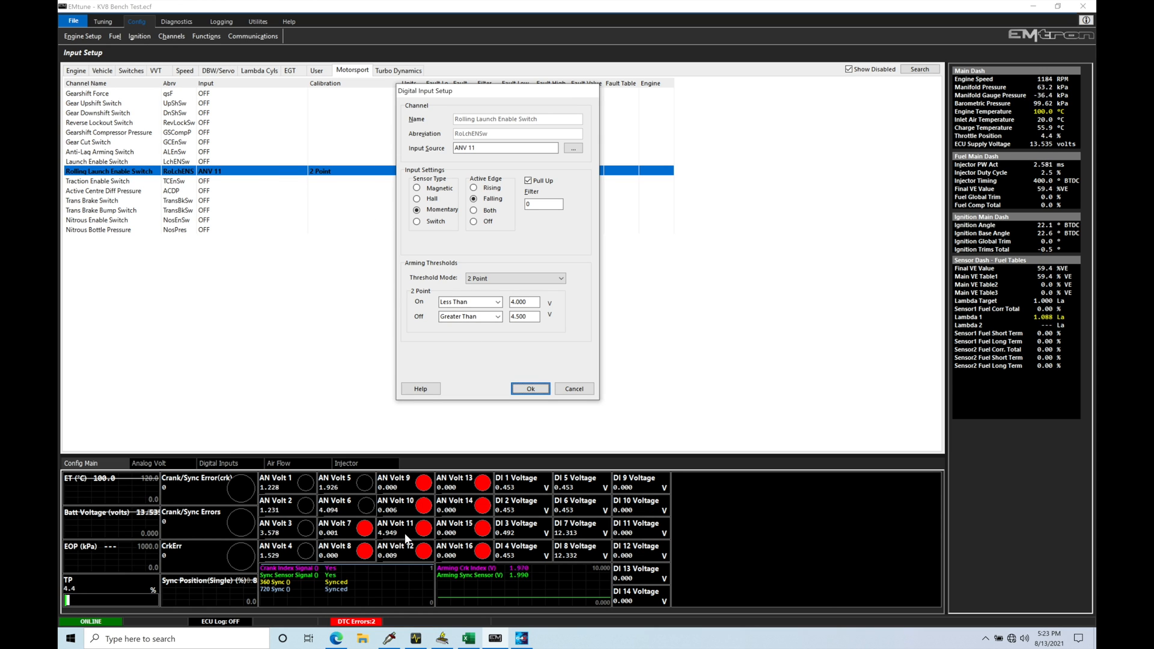